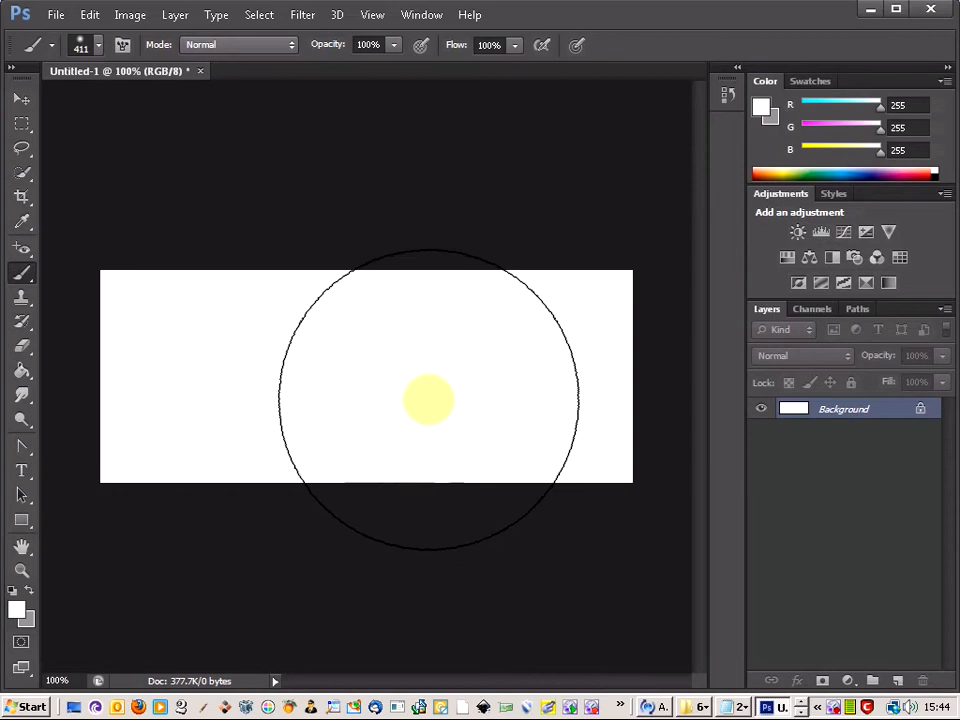
# - Set the foreground colour to grey #949393 and fill the canvas with the Paint Bucket
pyautogui.moveTo(428, 400); pyautogui.dragTo(276, 384)
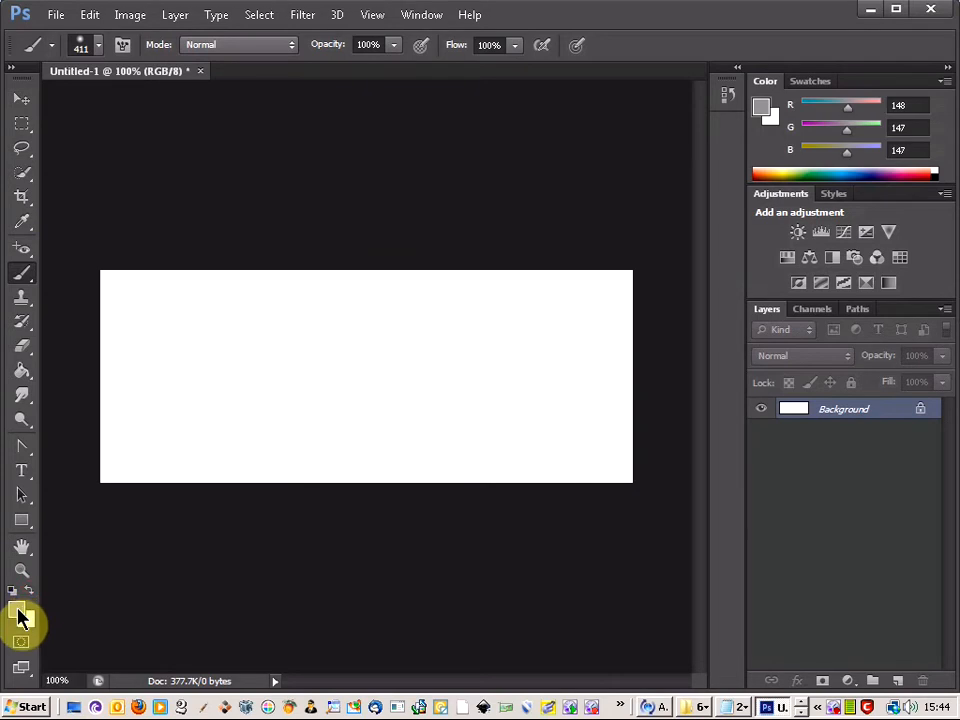
pyautogui.click(16, 614)
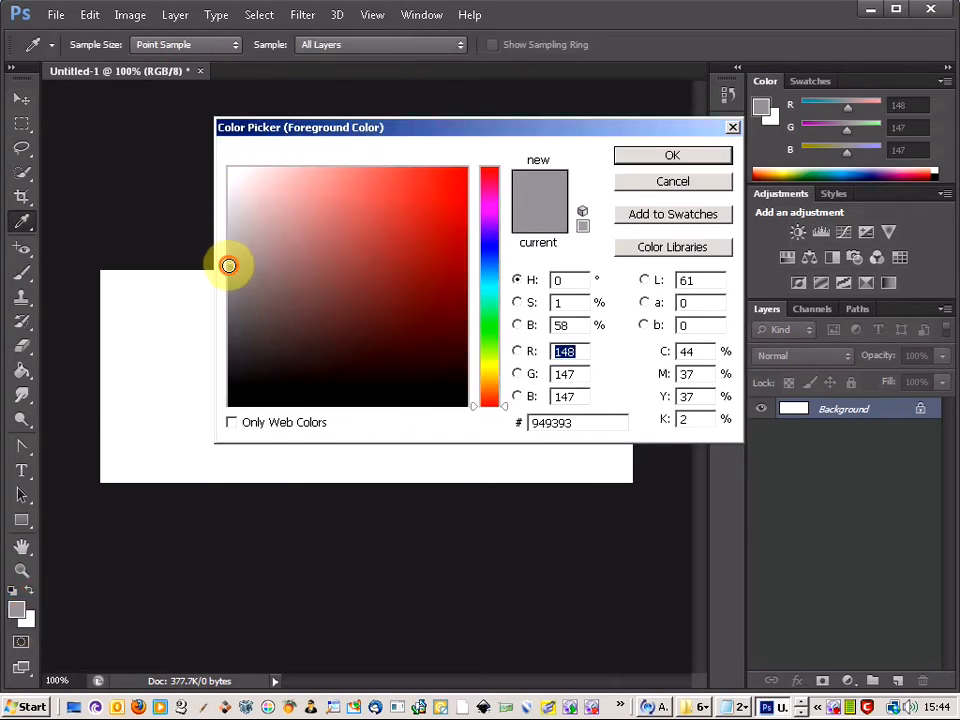
pyautogui.click(672, 156)
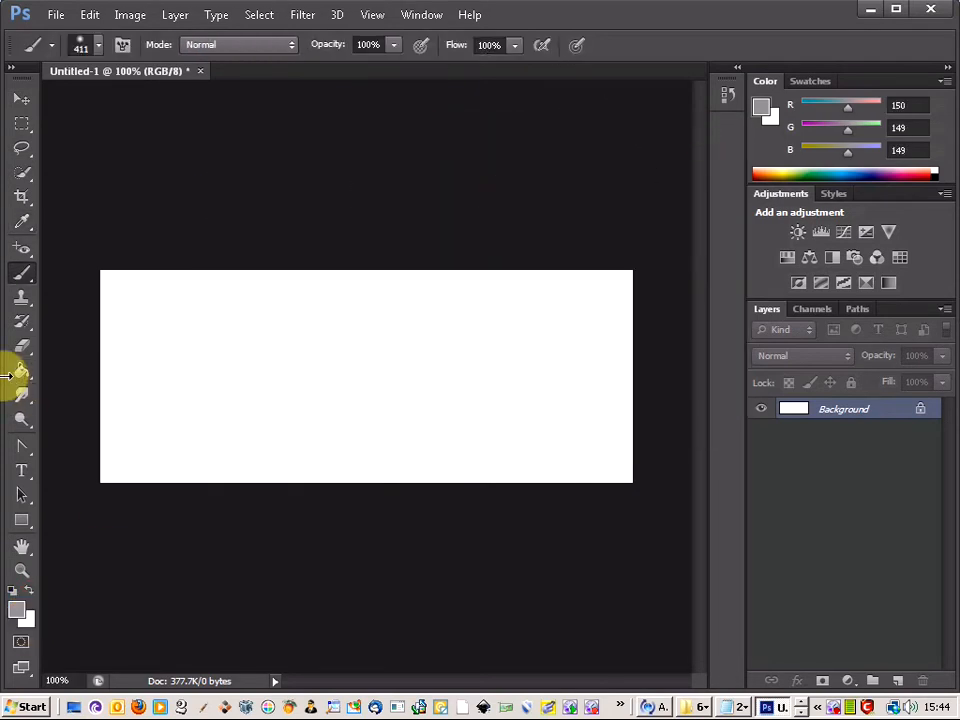
pyautogui.click(382, 382)
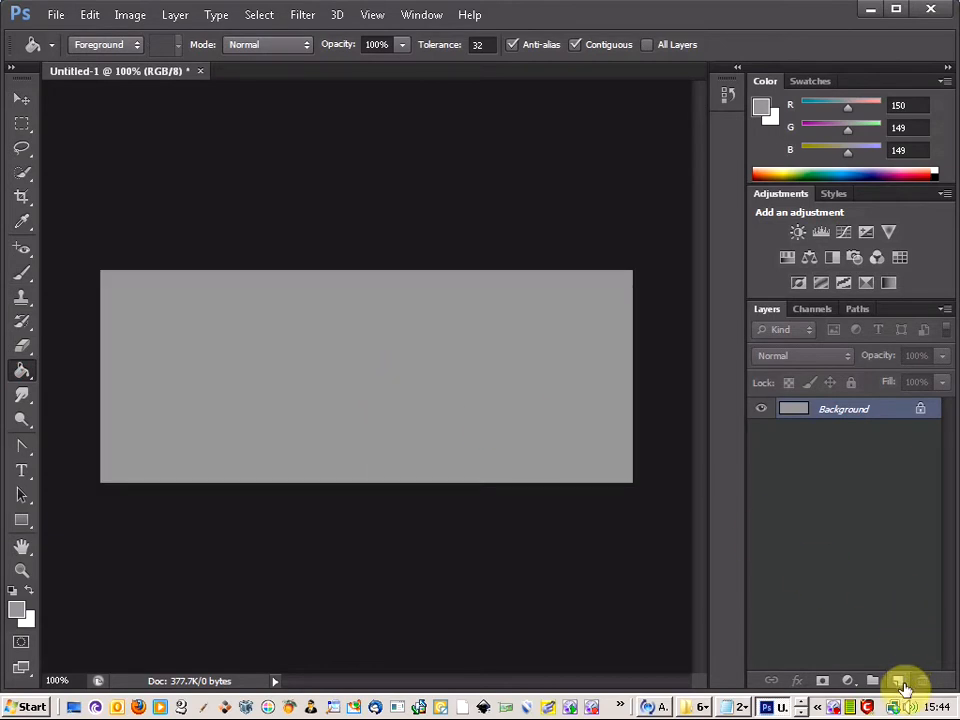
# - On a new layer, stretch the white-to-grey radial gradient wider with Free Transform and apply it
pyautogui.click(902, 680)
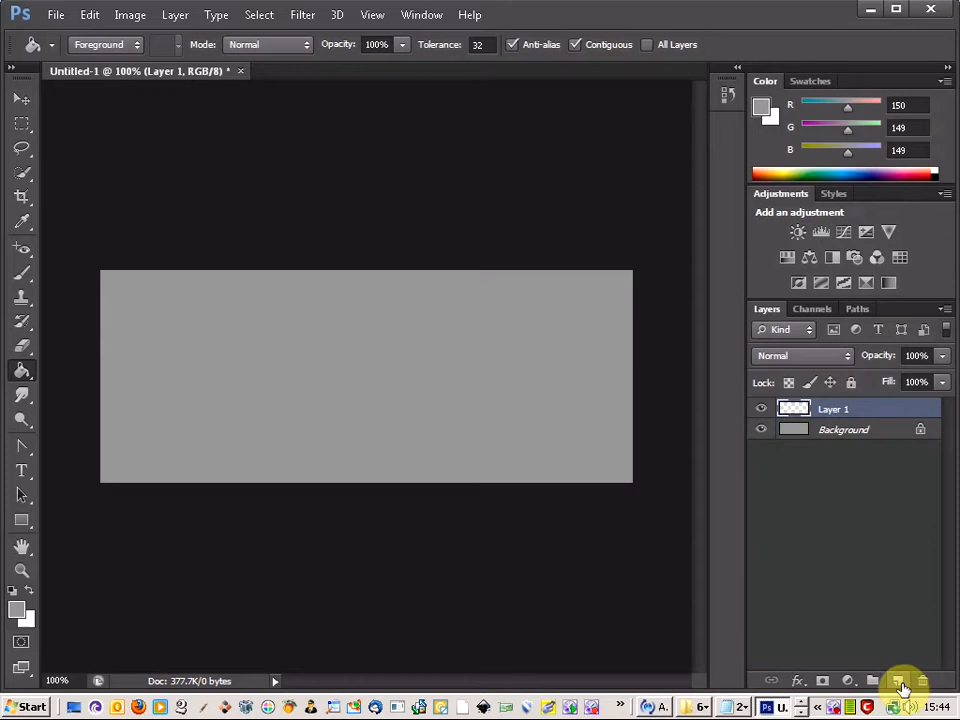
pyautogui.moveTo(30, 610)
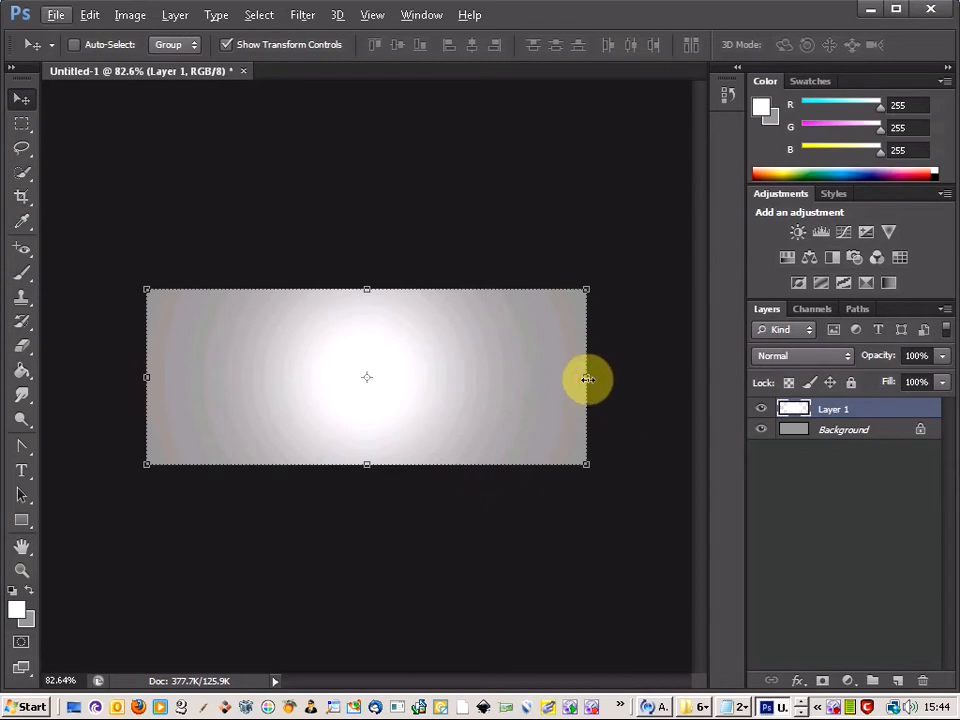
pyautogui.moveTo(584, 376); pyautogui.dragTo(644, 376)
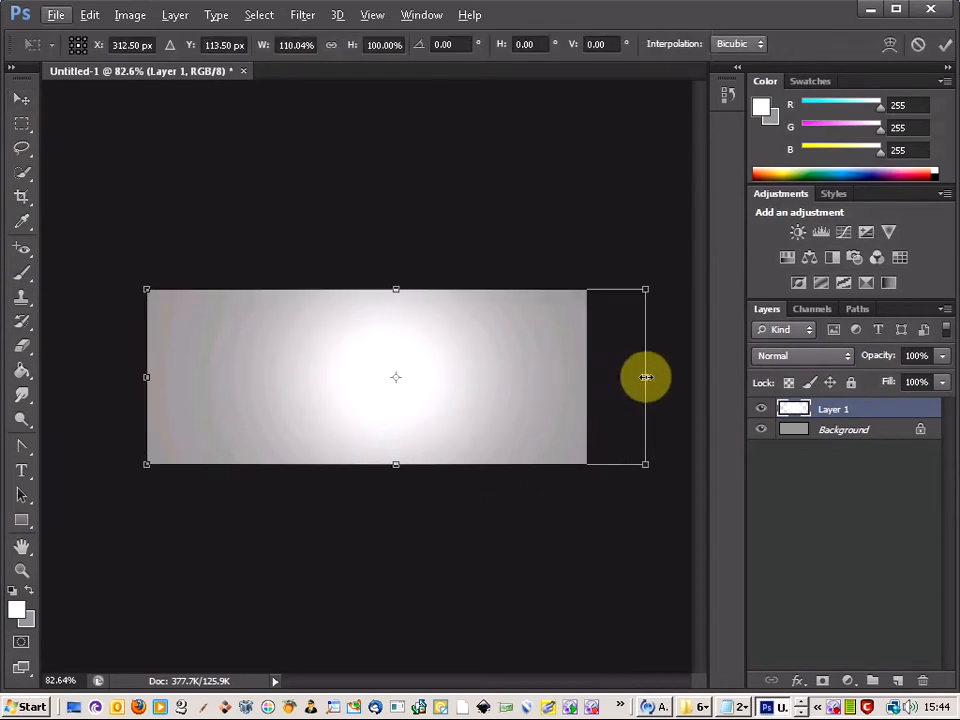
pyautogui.moveTo(644, 376); pyautogui.dragTo(148, 376)
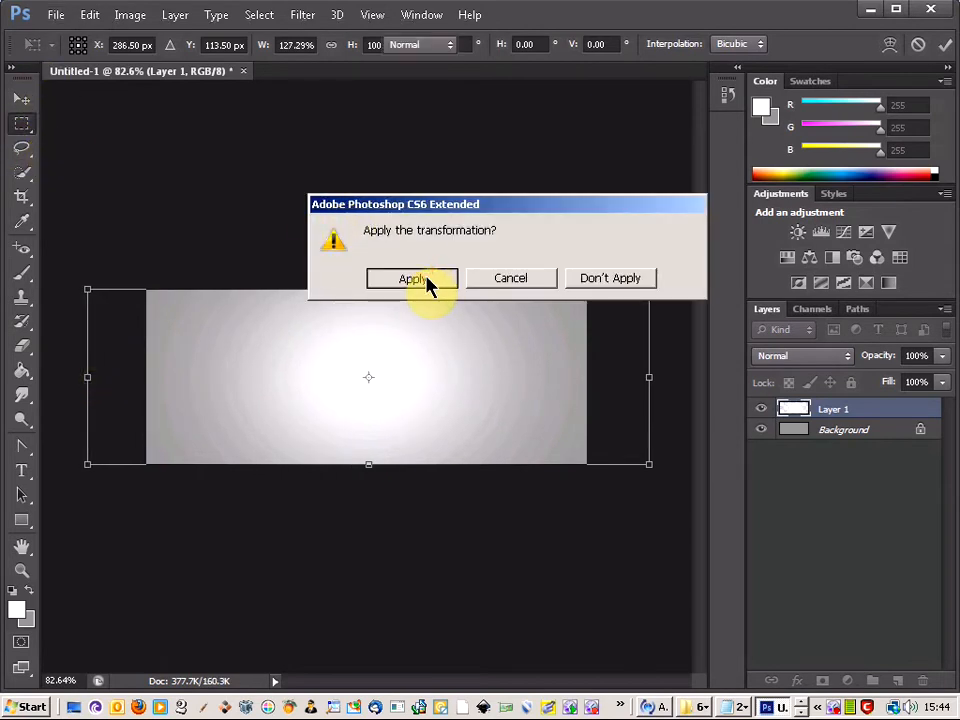
pyautogui.click(412, 278)
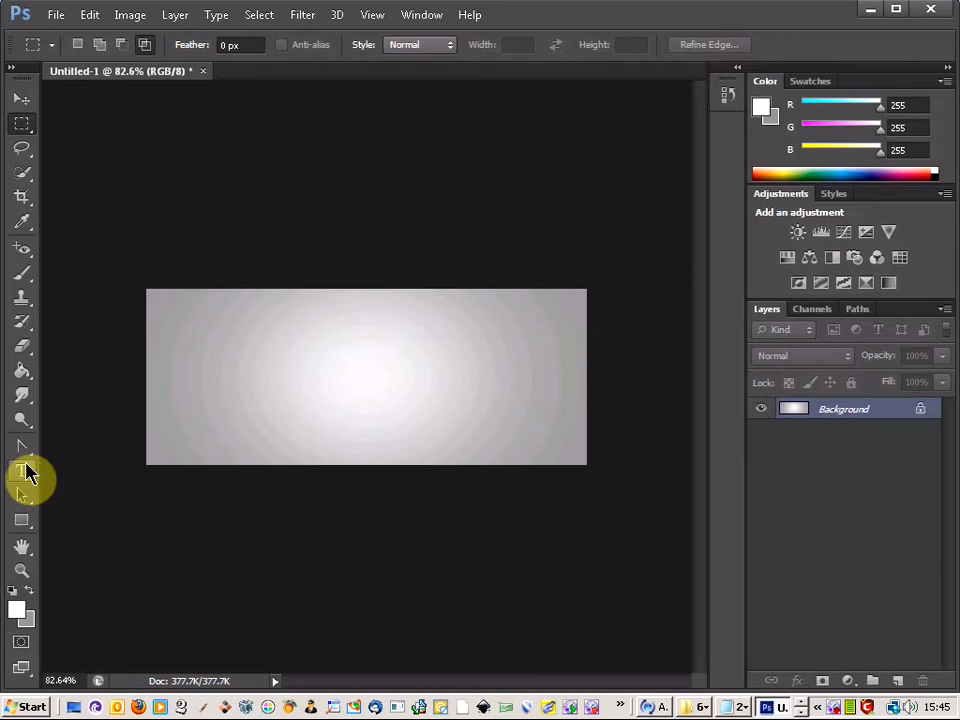
# - Draw a text box with the Horizontal Type Tool and type METAL in Stencil Std
pyautogui.click(22, 470)
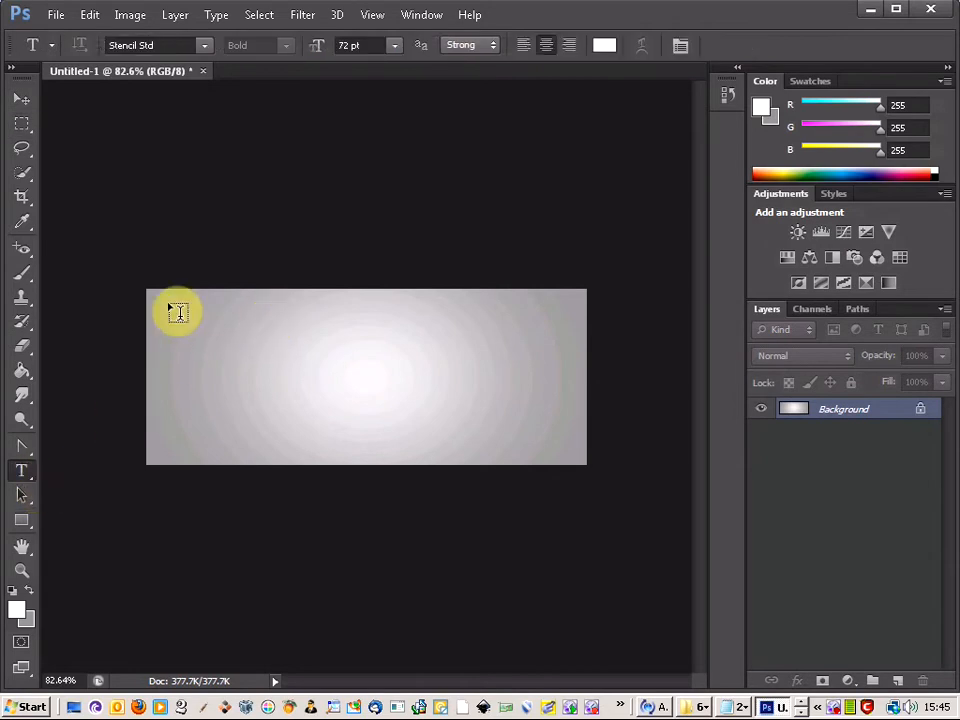
pyautogui.moveTo(176, 310); pyautogui.dragTo(576, 462)
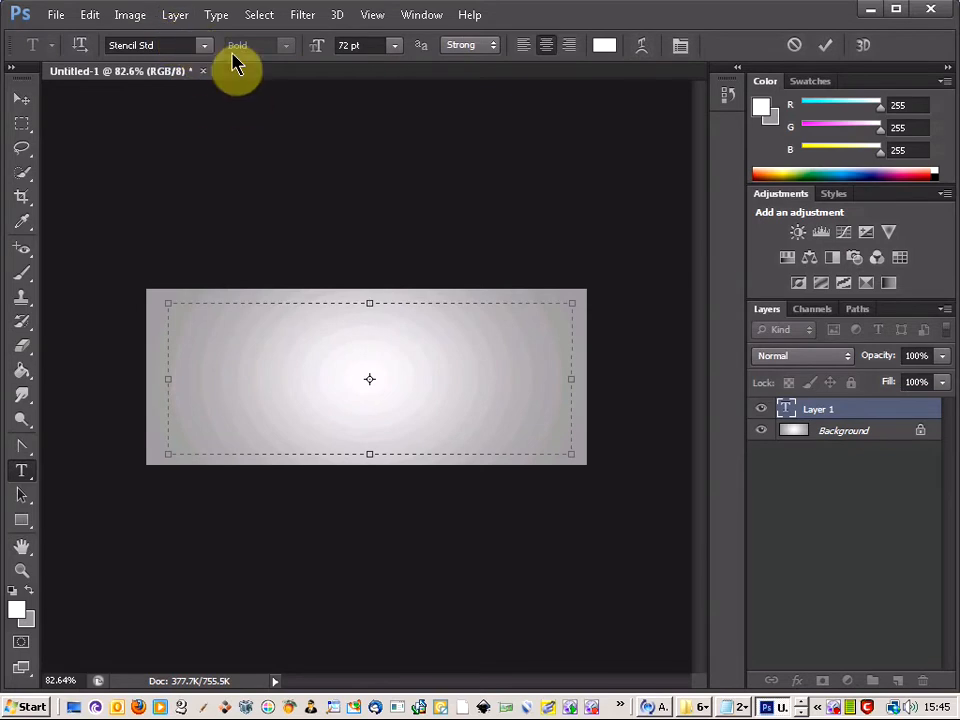
pyautogui.click(204, 44)
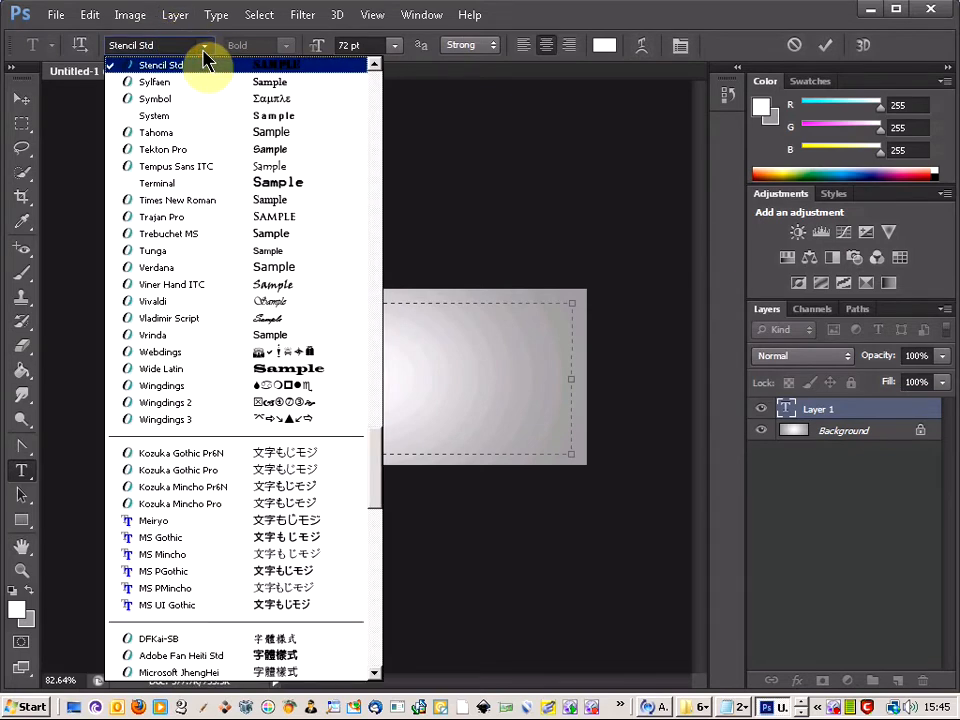
pyautogui.click(160, 64)
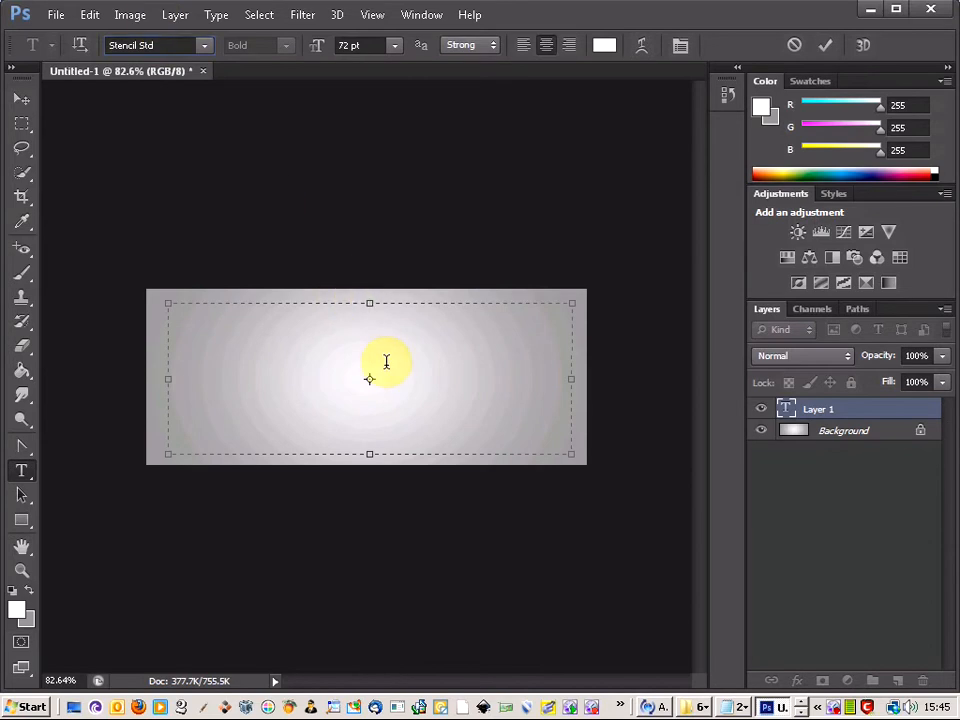
pyautogui.write('METAL')
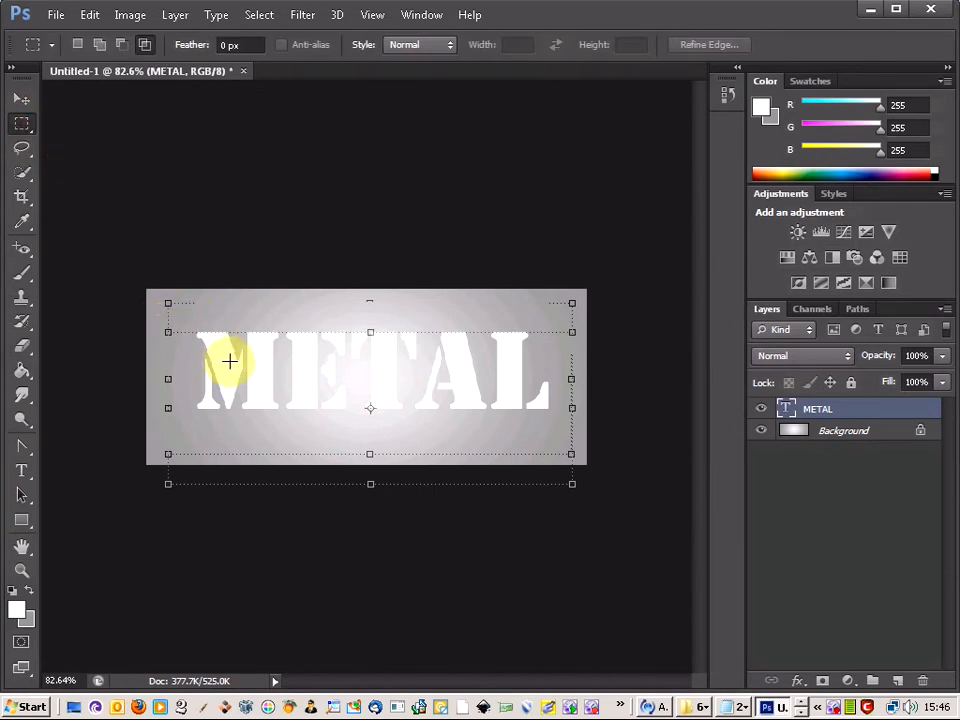
# - Rasterize the METAL type layer into a pixel layer from its context menu
pyautogui.rightClick(816, 408)
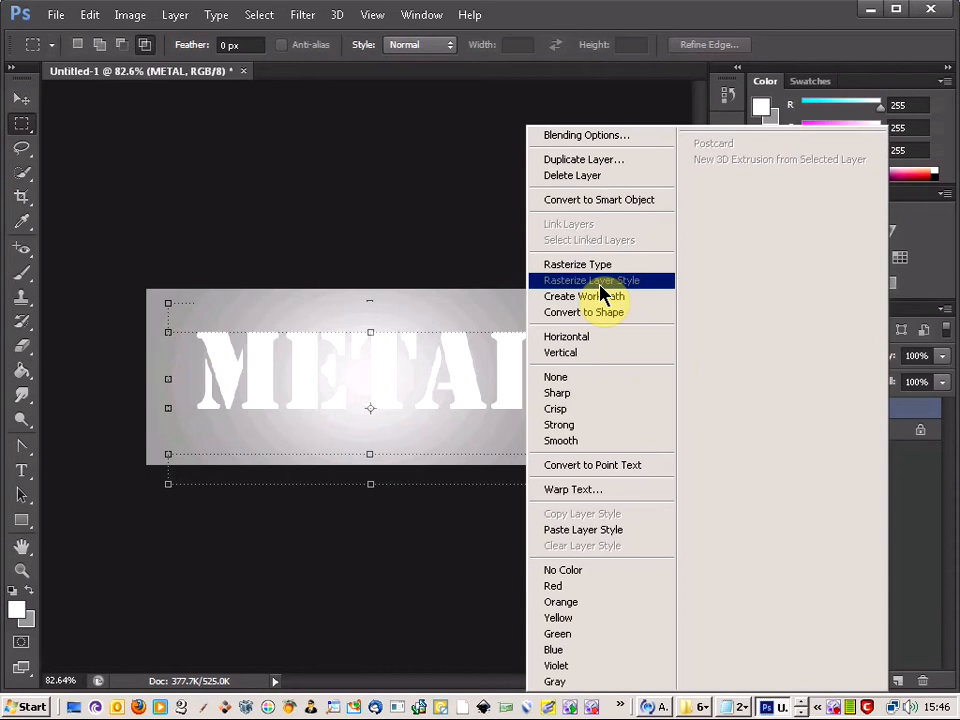
pyautogui.click(592, 280)
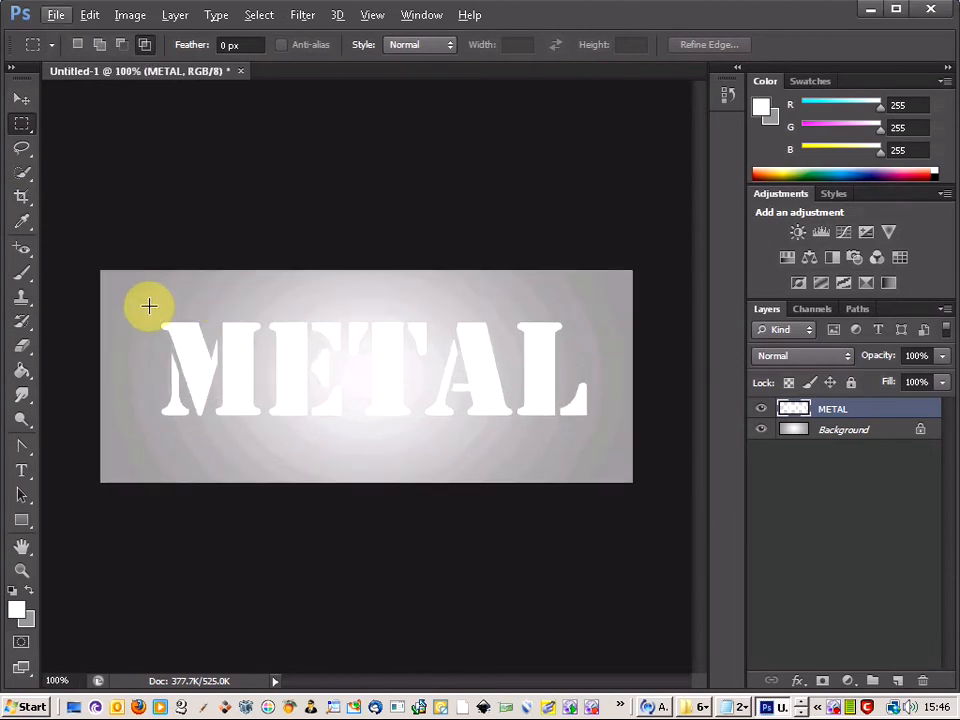
pyautogui.moveTo(412, 350)
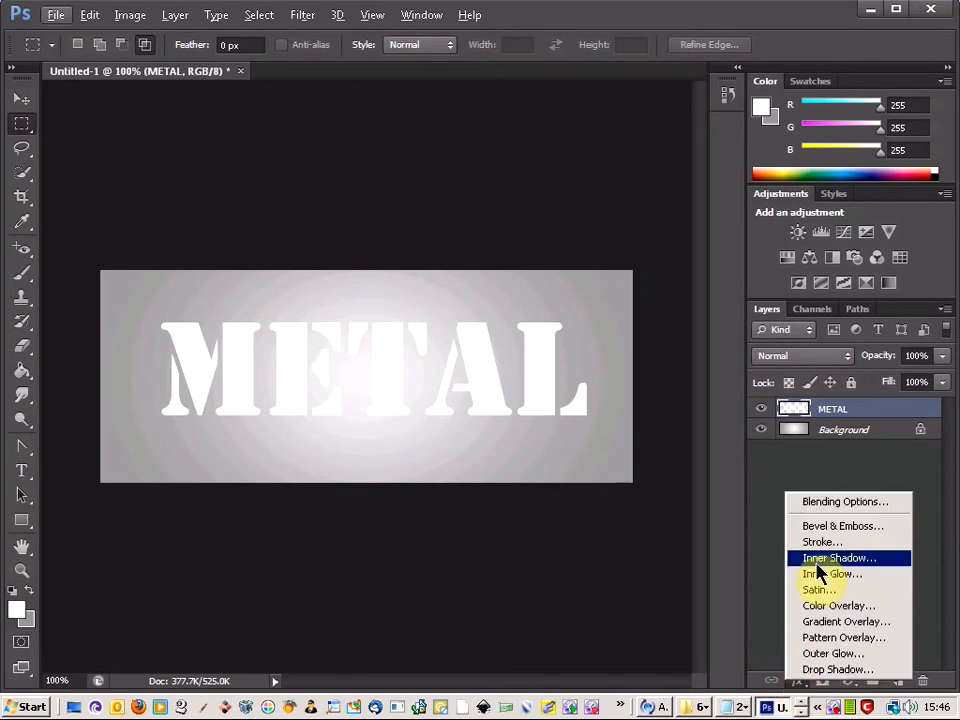
pyautogui.moveTo(684, 532)
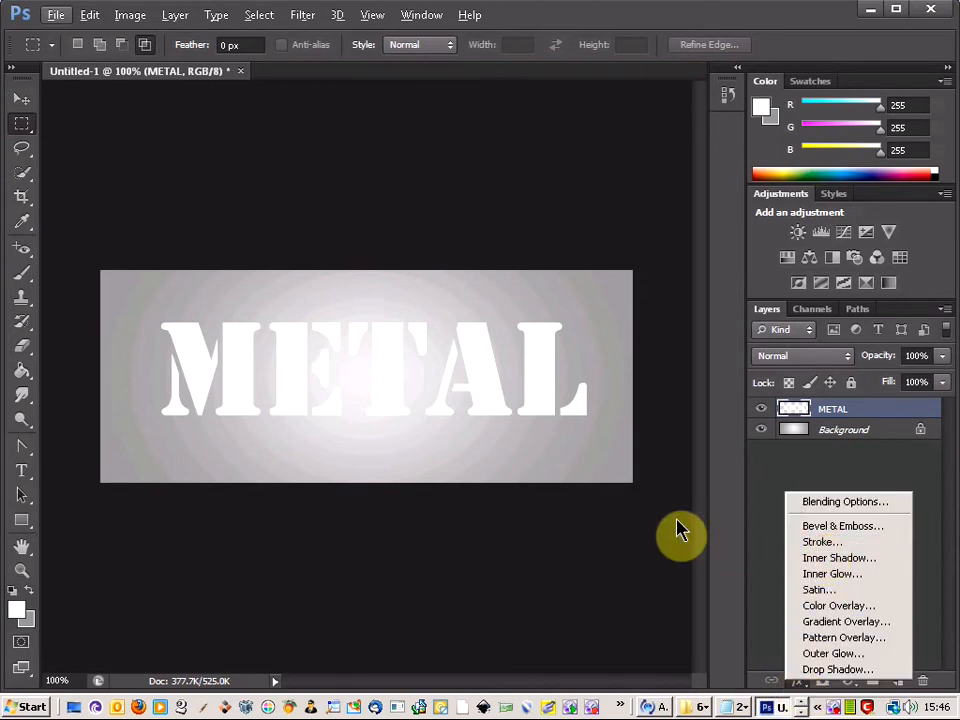
# - Add a black outside Stroke effect to the METAL layer in Layer Style
pyautogui.click(820, 540)
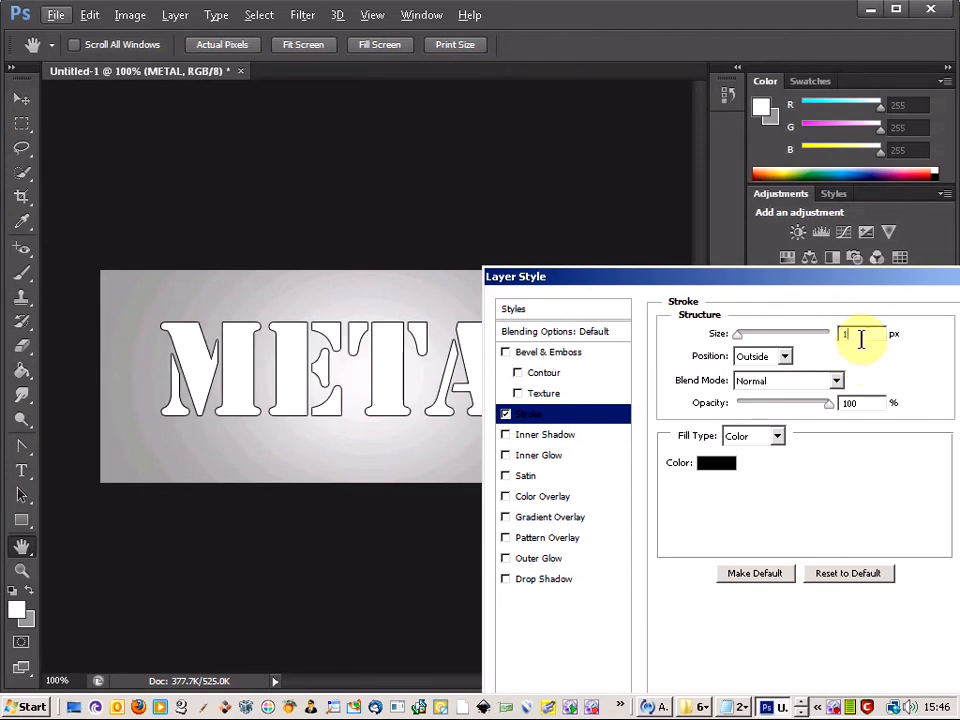
pyautogui.moveTo(840, 290)
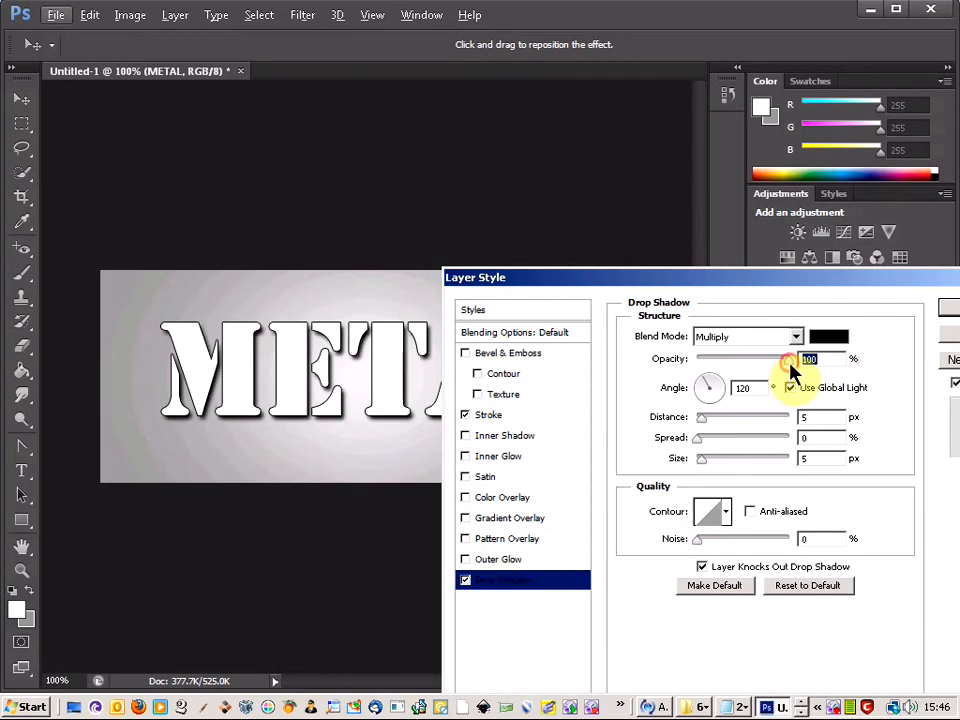
# - Tune the Multiply drop shadow's opacity and raise its spread into a thick dark edge
pyautogui.moveTo(810, 358); pyautogui.dragTo(730, 358)
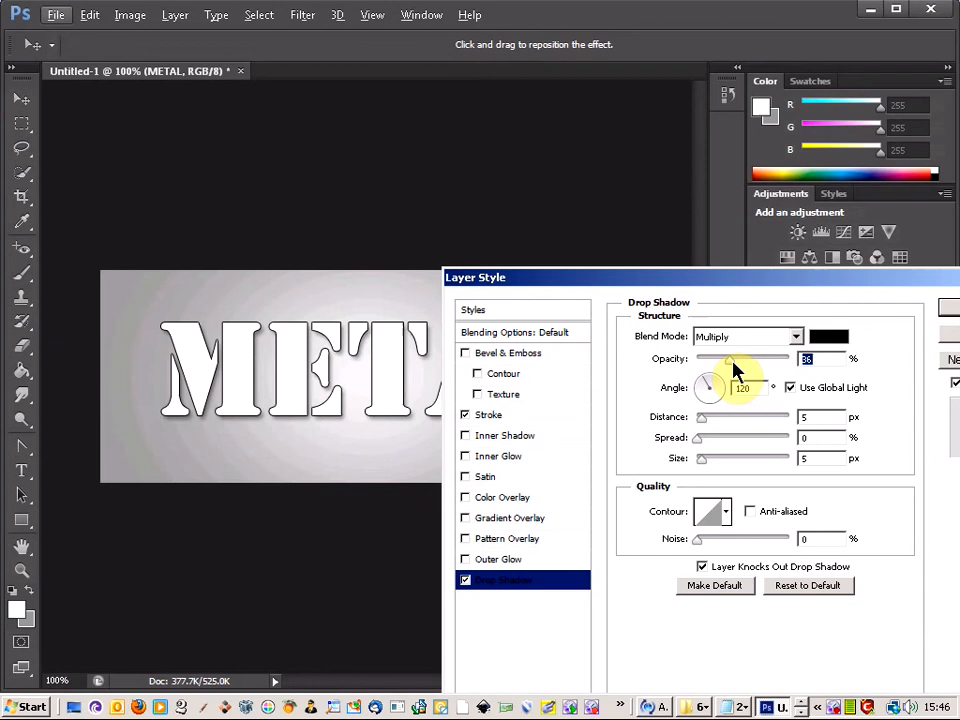
pyautogui.moveTo(728, 358); pyautogui.dragTo(808, 358)
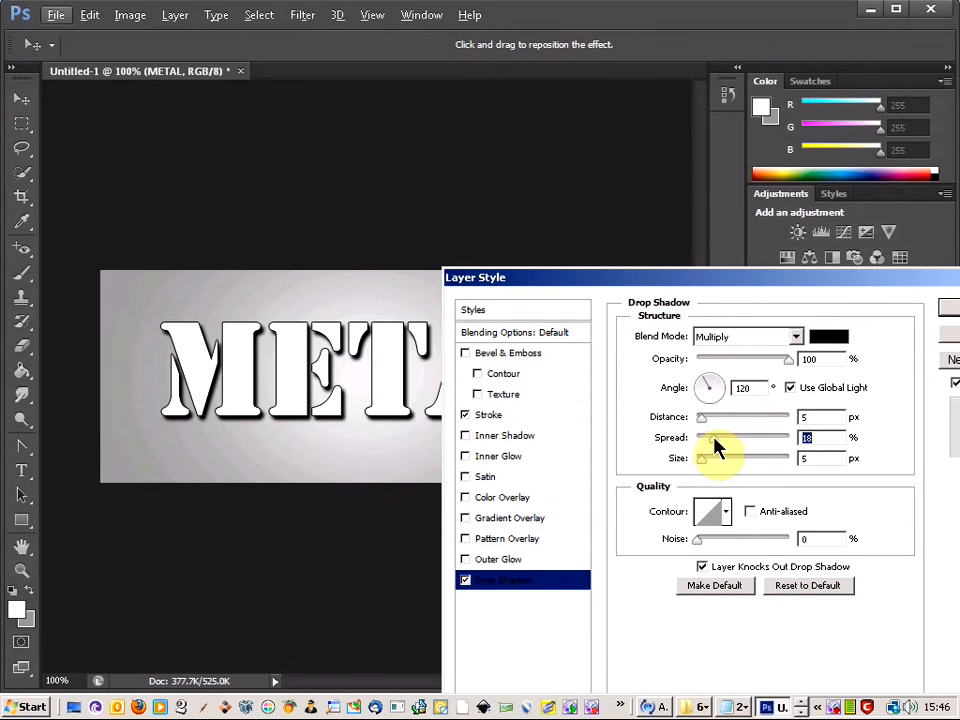
pyautogui.moveTo(702, 438); pyautogui.dragTo(724, 438)
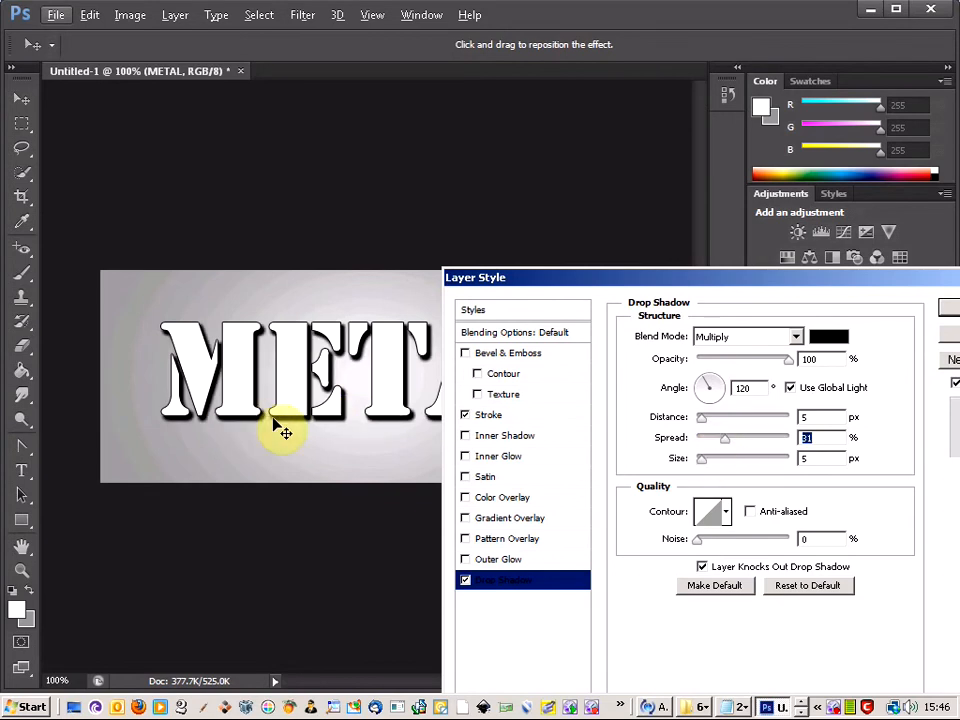
pyautogui.moveTo(724, 436); pyautogui.dragTo(730, 436)
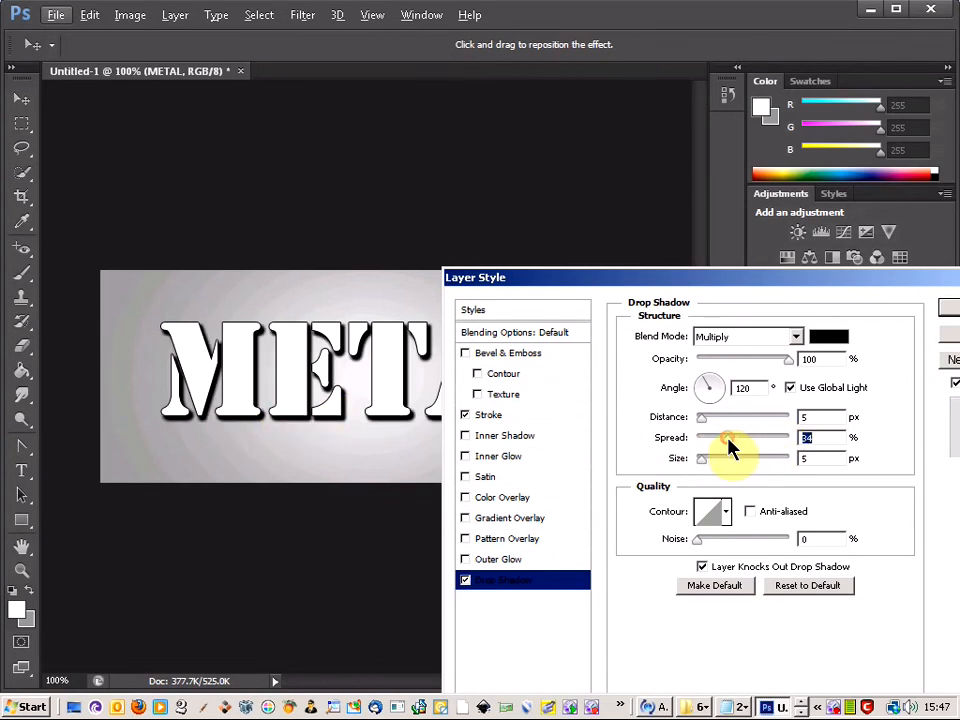
pyautogui.moveTo(730, 436); pyautogui.dragTo(744, 436)
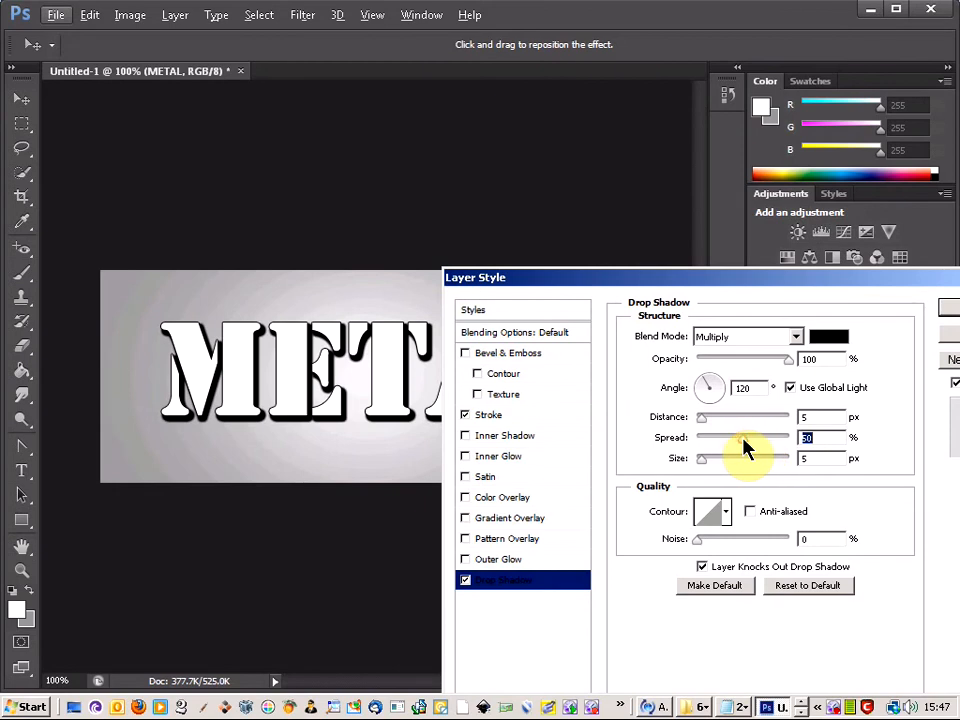
pyautogui.moveTo(744, 438); pyautogui.dragTo(760, 438)
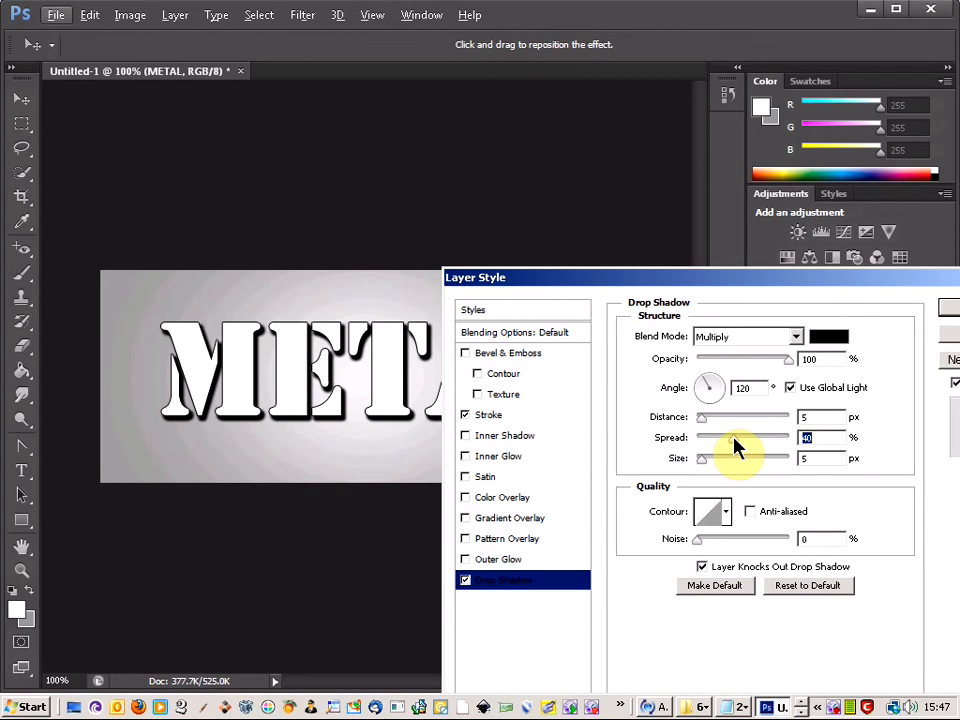
pyautogui.moveTo(536, 520)
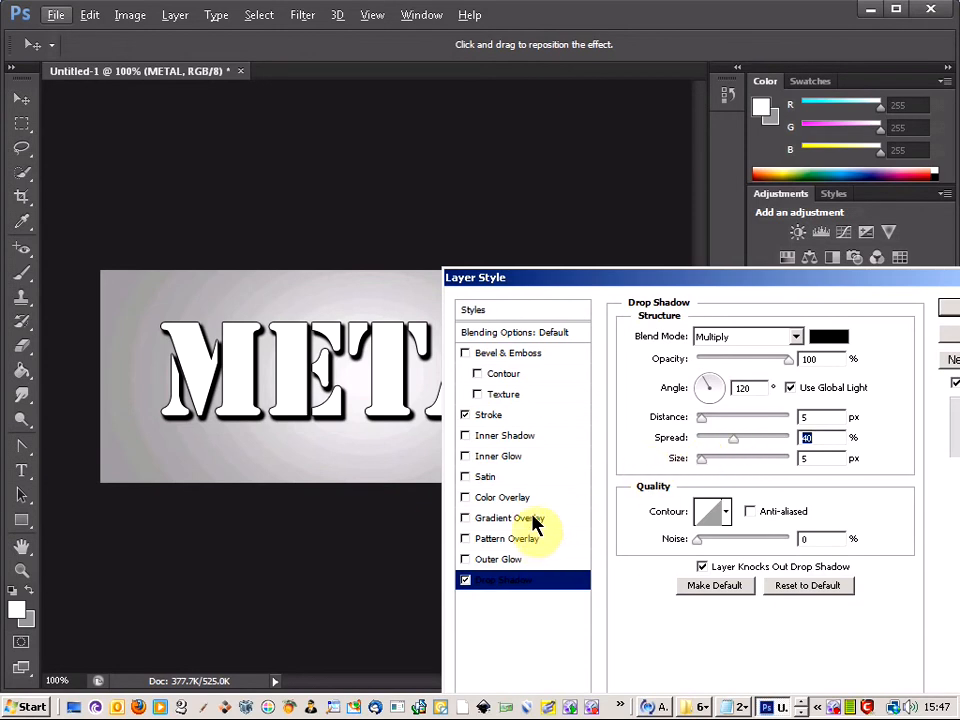
# - Edit the Gradient Overlay's gradient and recolour its stop to grey #837d7d
pyautogui.click(508, 516)
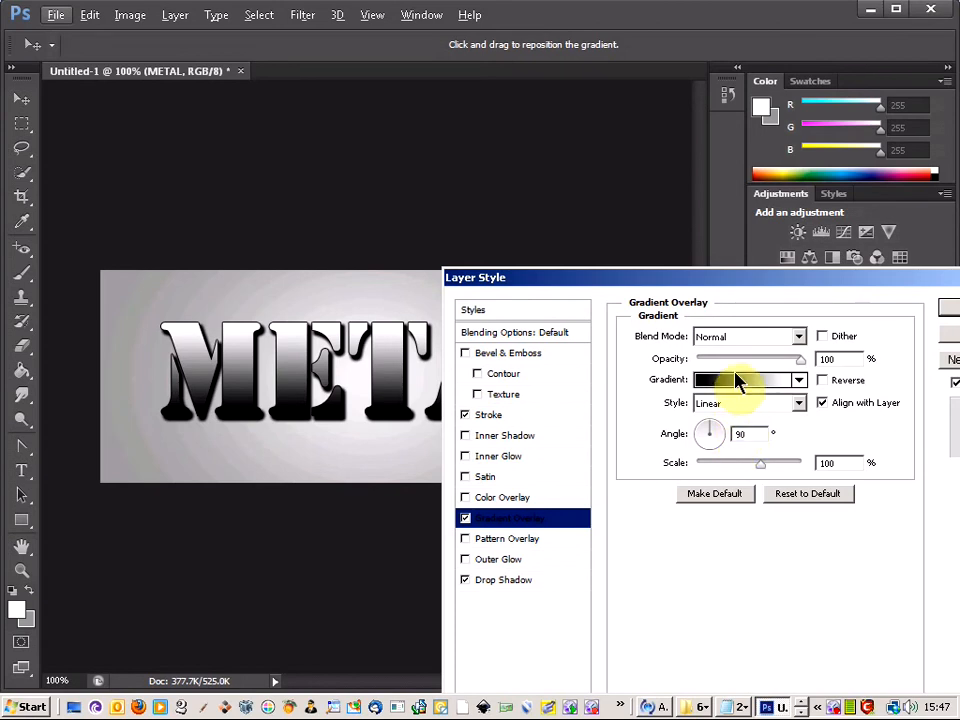
pyautogui.click(744, 380)
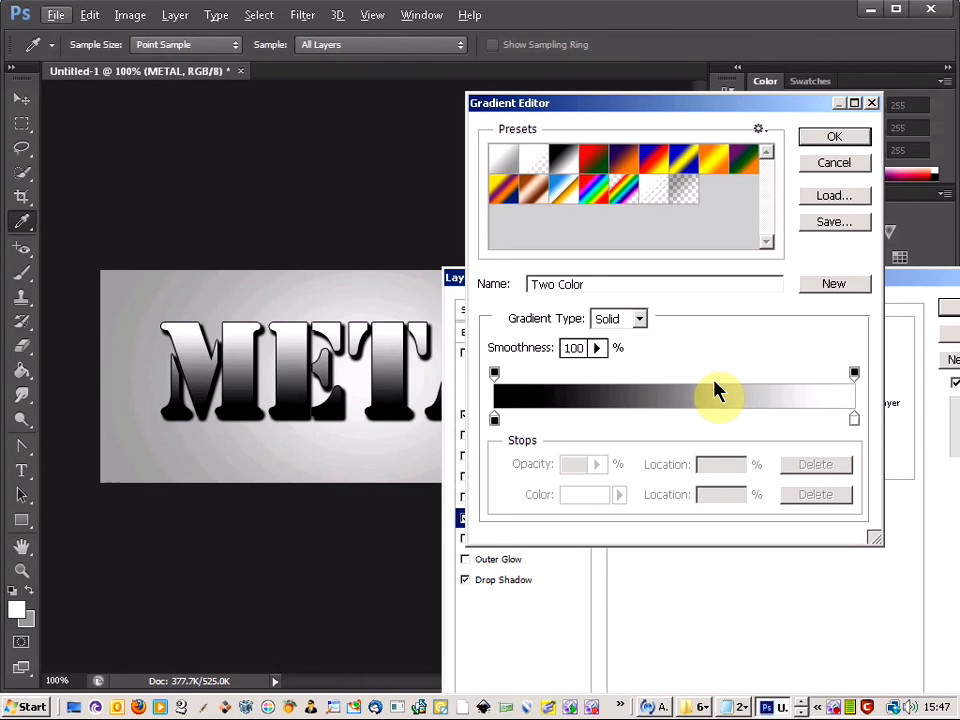
pyautogui.moveTo(670, 382)
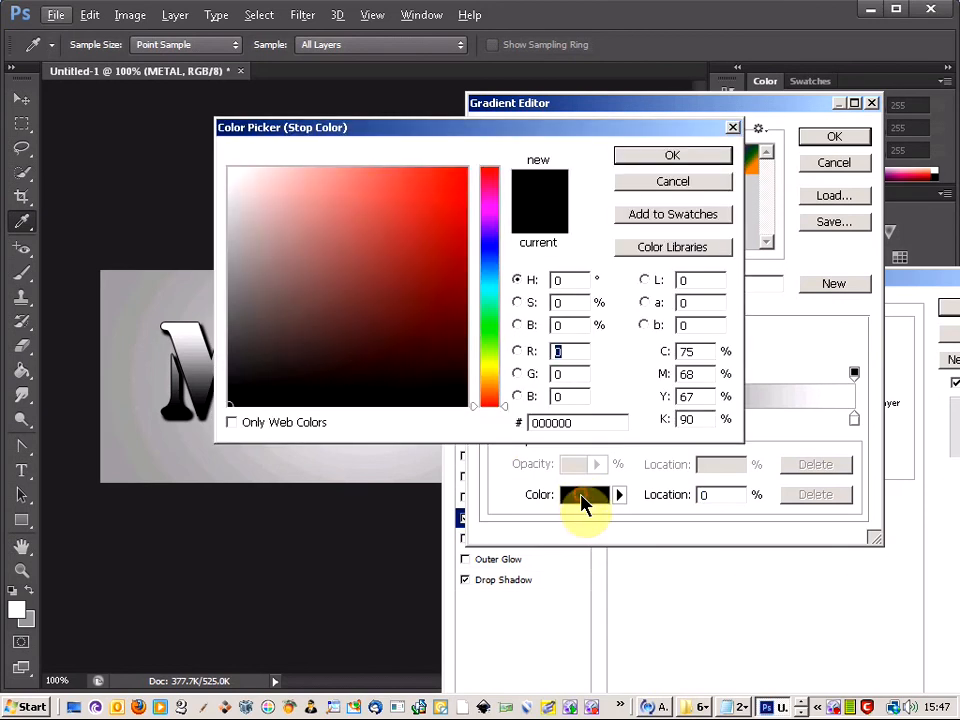
pyautogui.click(238, 268)
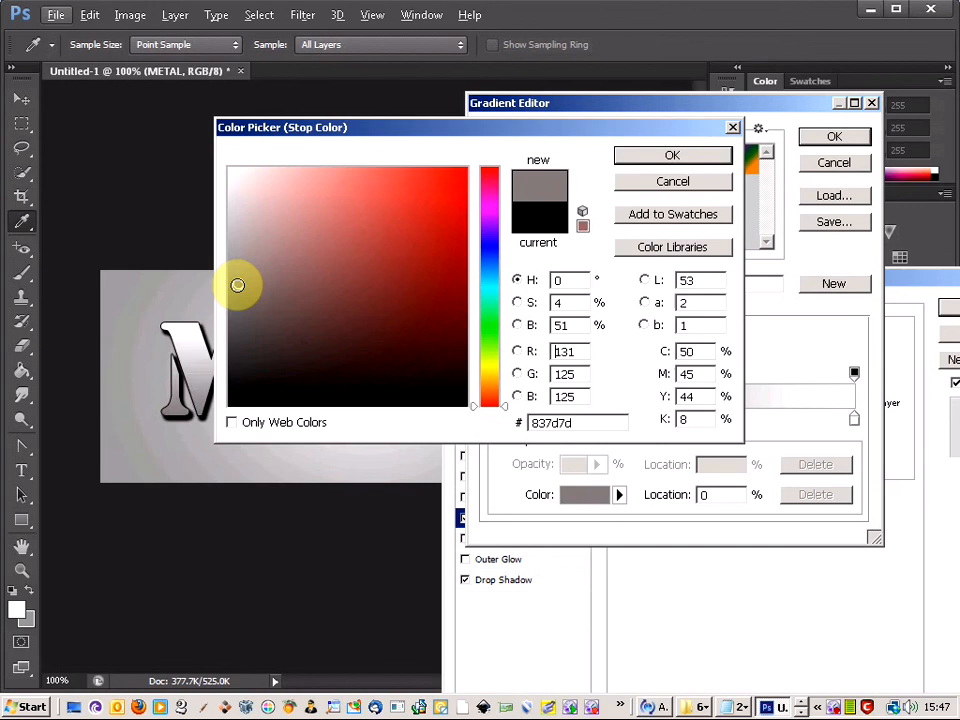
pyautogui.moveTo(230, 290)
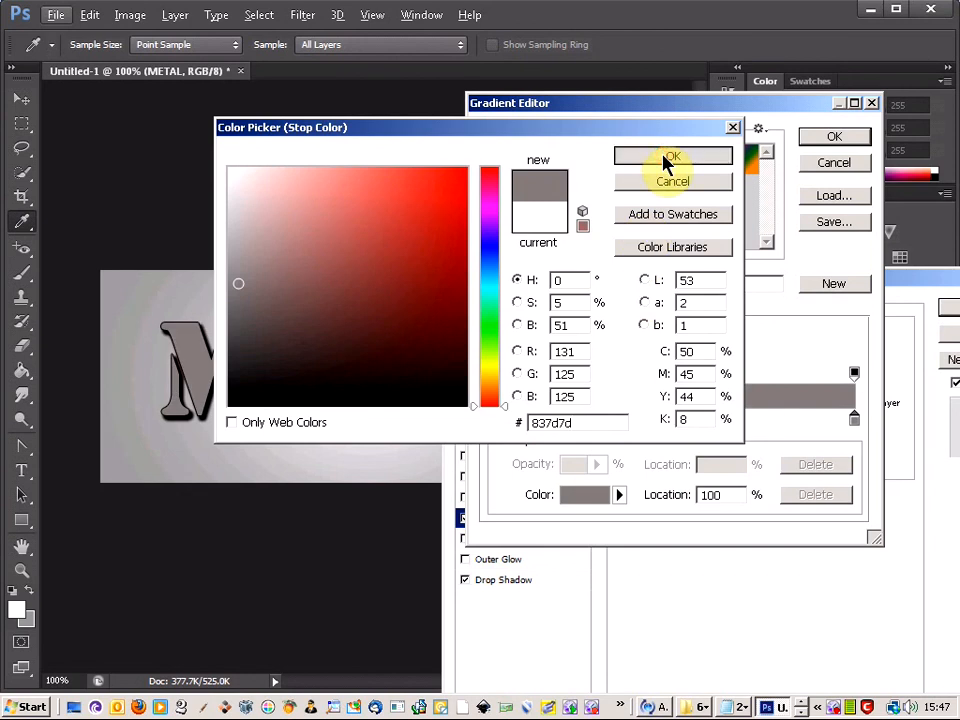
pyautogui.click(672, 156)
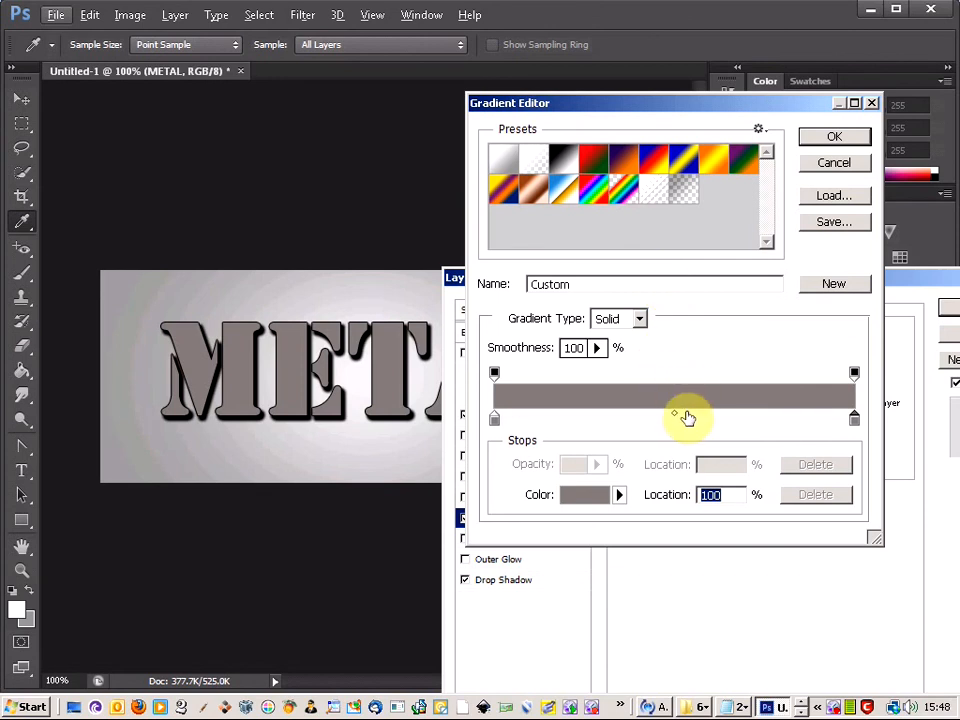
pyautogui.moveTo(684, 418)
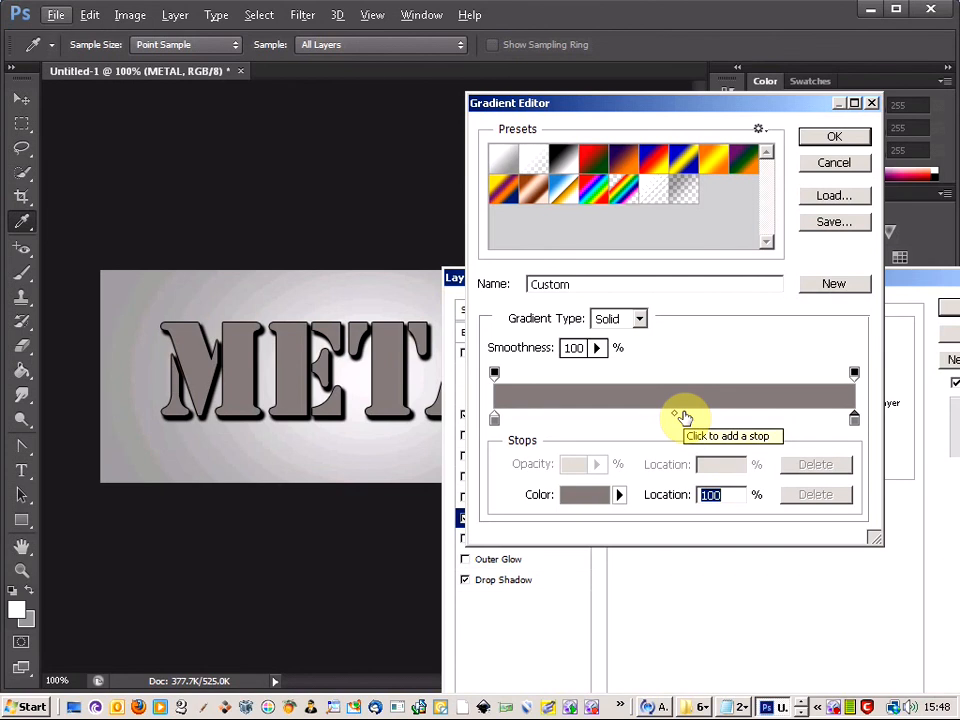
# - Add a middle colour stop and set it to near-black
pyautogui.click(684, 418)
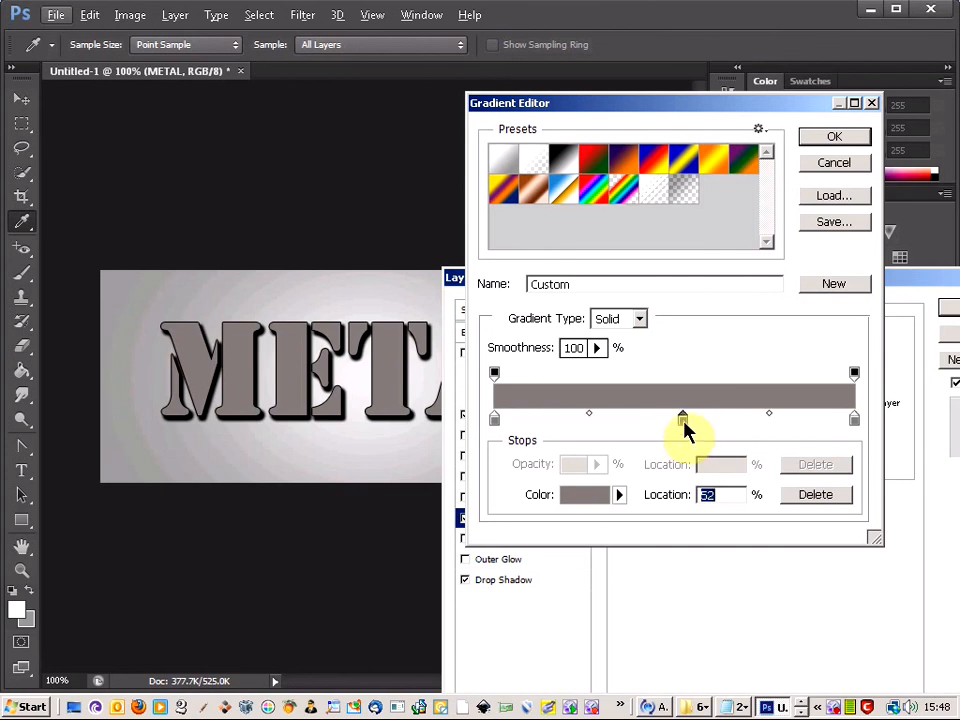
pyautogui.moveTo(684, 418)
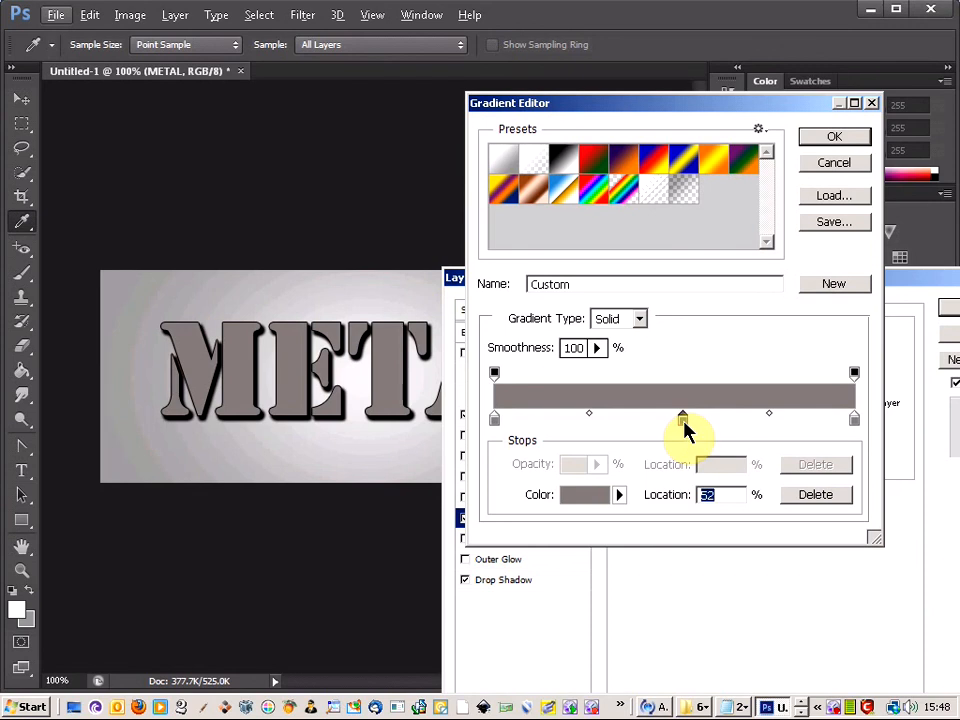
pyautogui.click(584, 494)
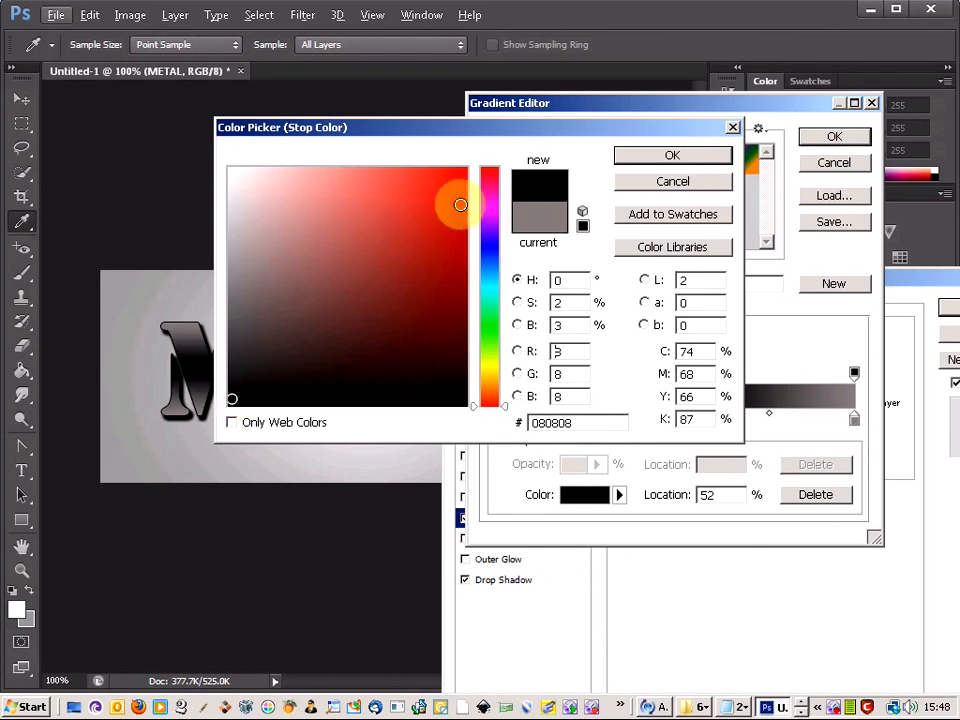
pyautogui.click(672, 156)
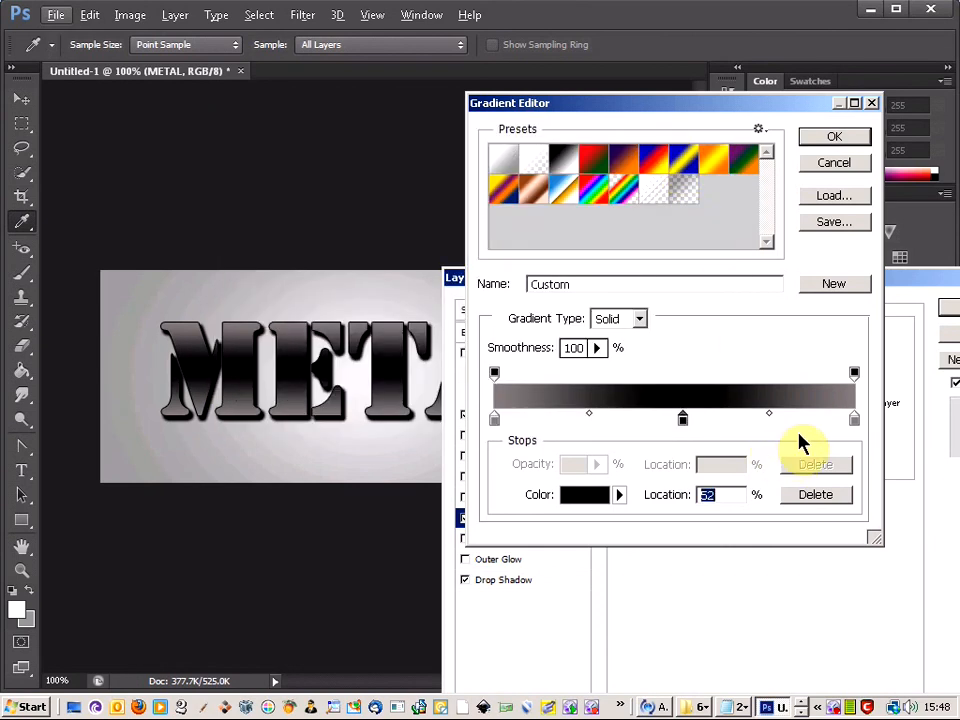
pyautogui.moveTo(856, 418)
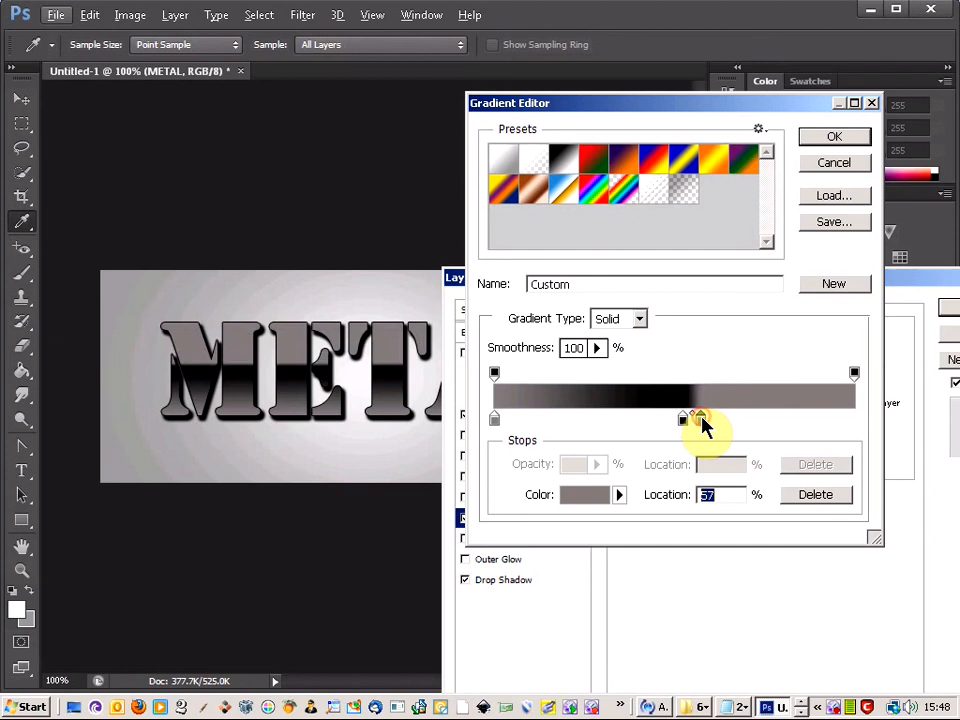
# - Position grey stops beside the black band and set the right stop to near-white #f9f9f9
pyautogui.moveTo(702, 418); pyautogui.dragTo(692, 418)
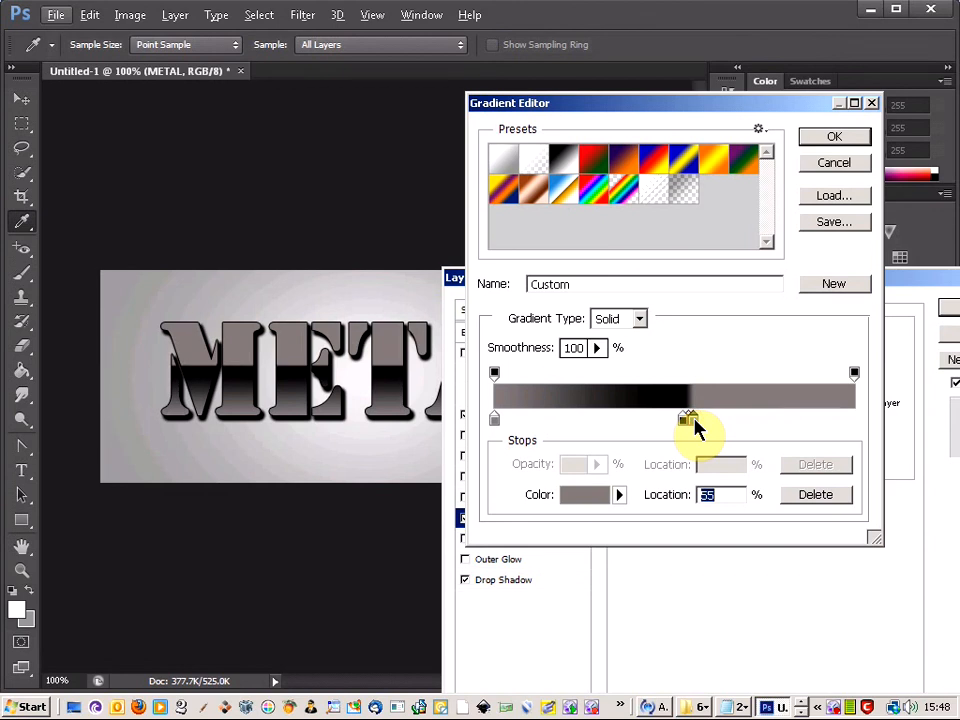
pyautogui.moveTo(532, 430)
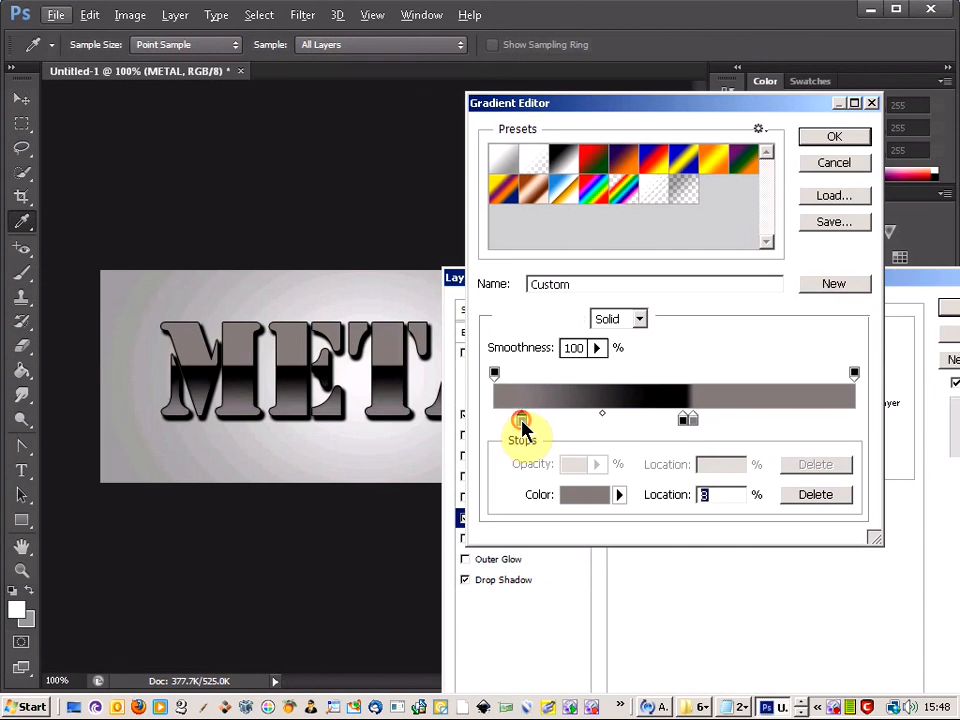
pyautogui.moveTo(520, 420); pyautogui.dragTo(538, 420)
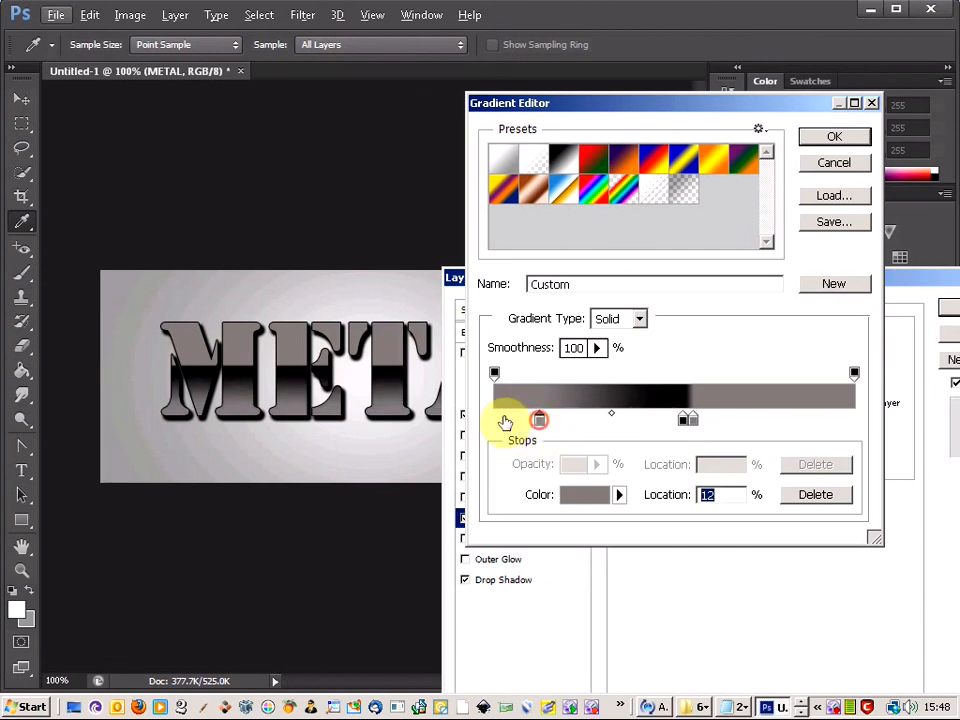
pyautogui.moveTo(504, 420); pyautogui.dragTo(538, 418)
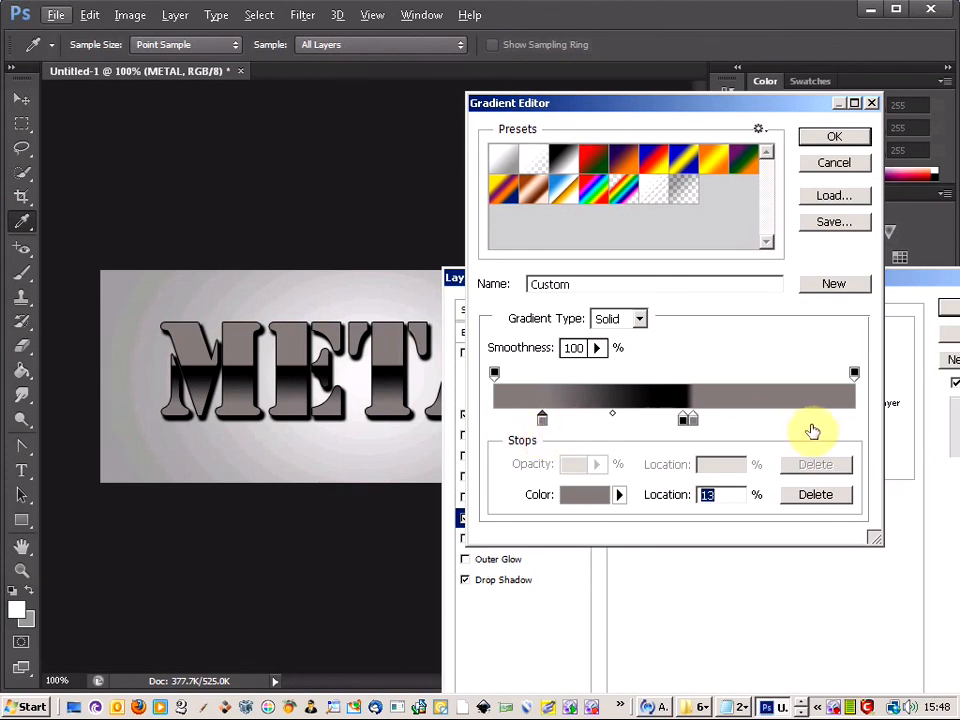
pyautogui.moveTo(852, 418)
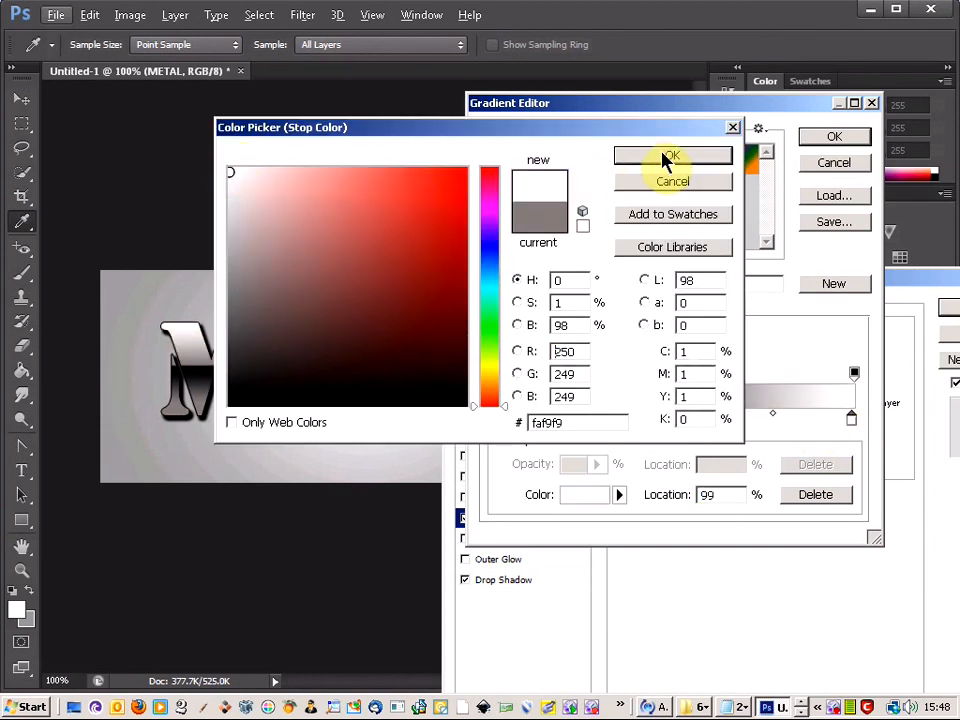
pyautogui.click(670, 156)
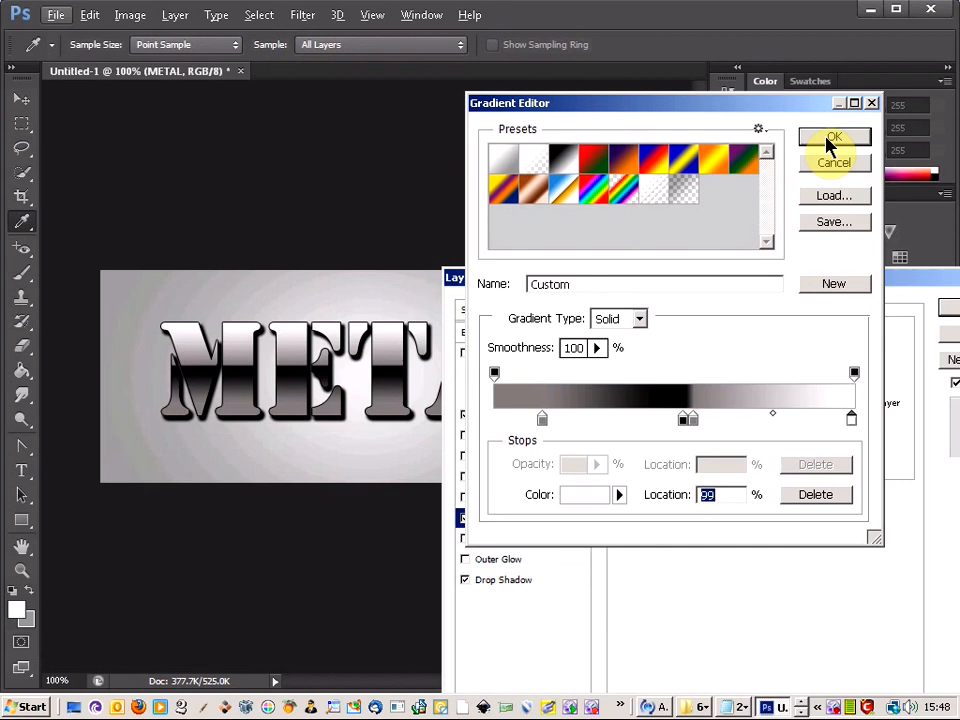
# - Accept the finished metallic gradient in the Gradient Editor
pyautogui.click(834, 136)
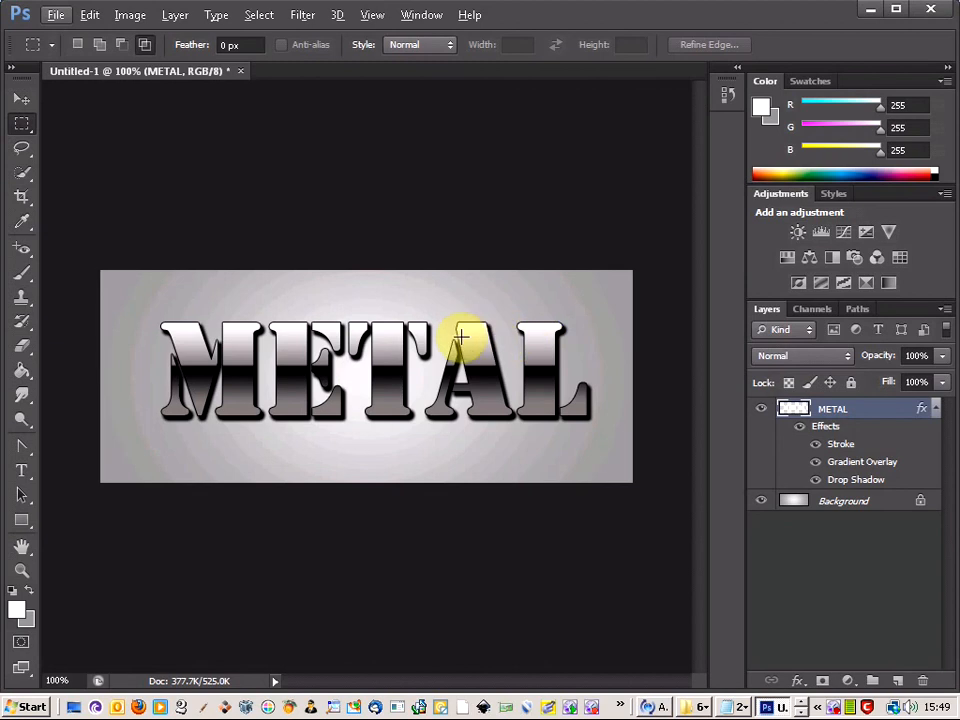
pyautogui.moveTo(268, 320)
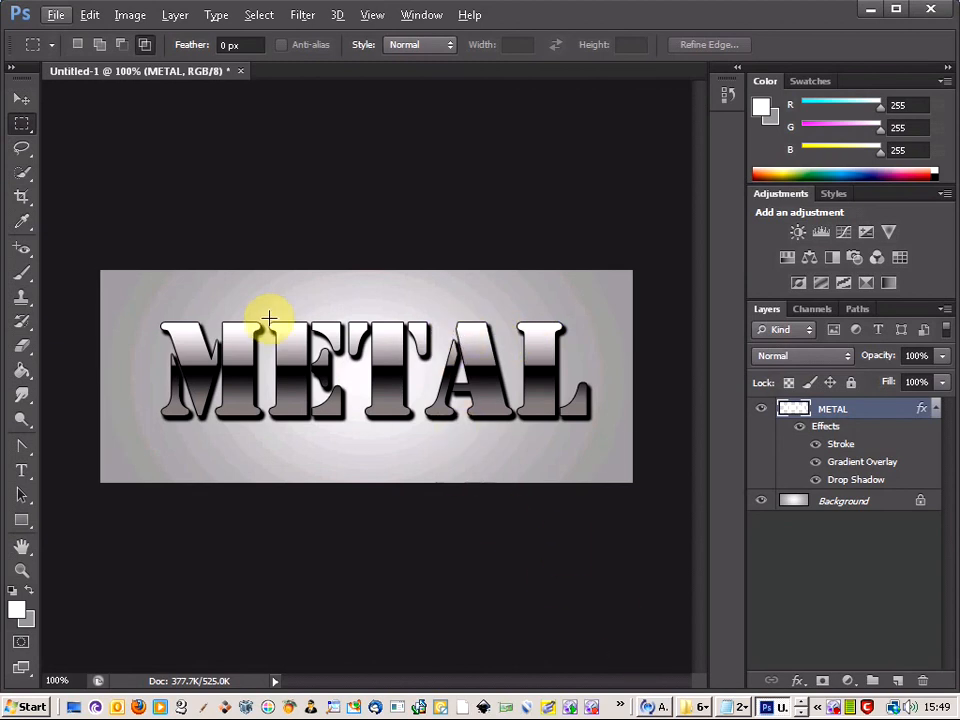